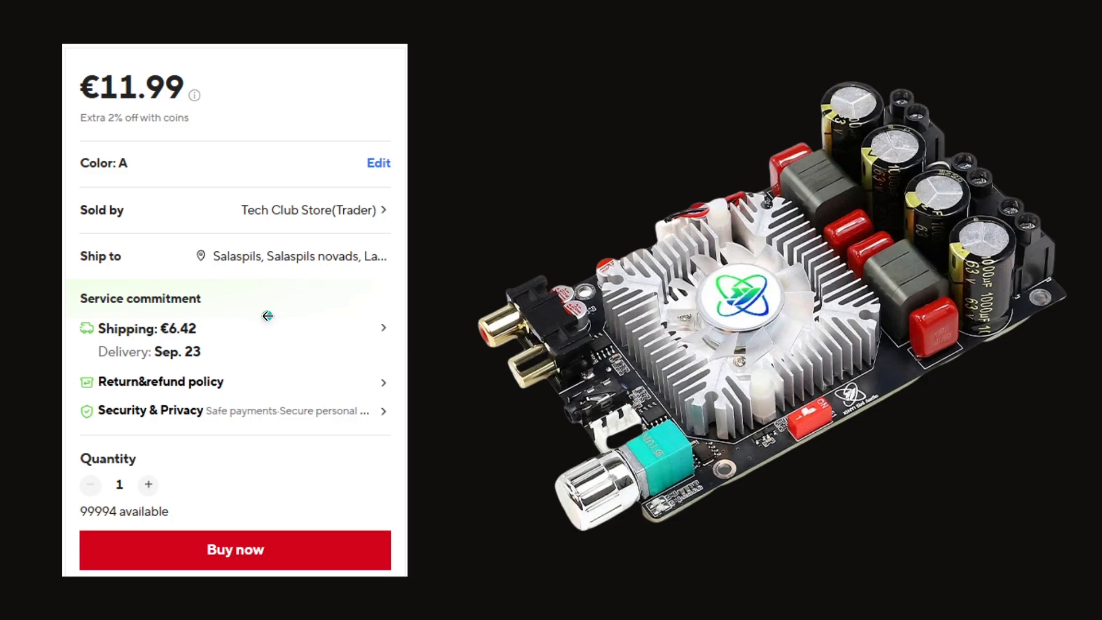
pyautogui.click(274, 313)
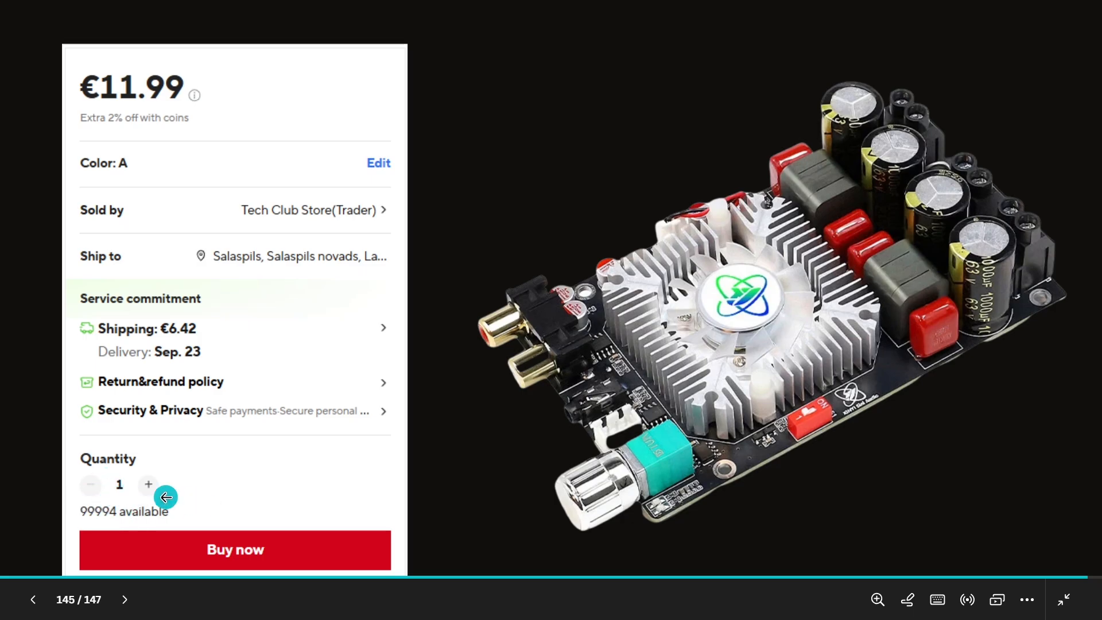
pyautogui.moveTo(276, 458)
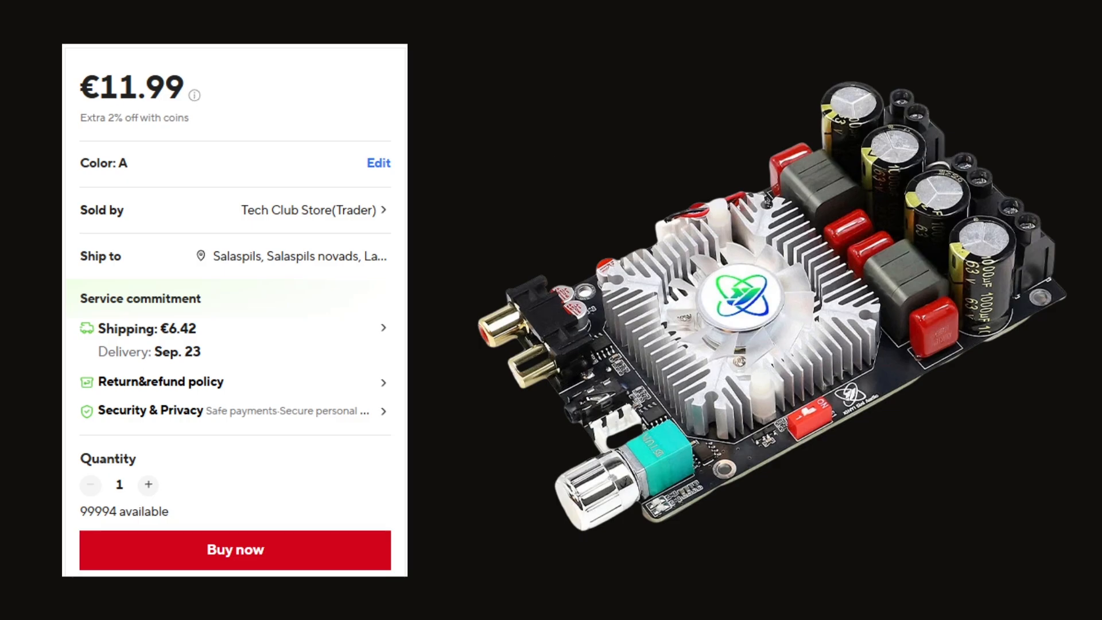
pyautogui.moveTo(575, 152)
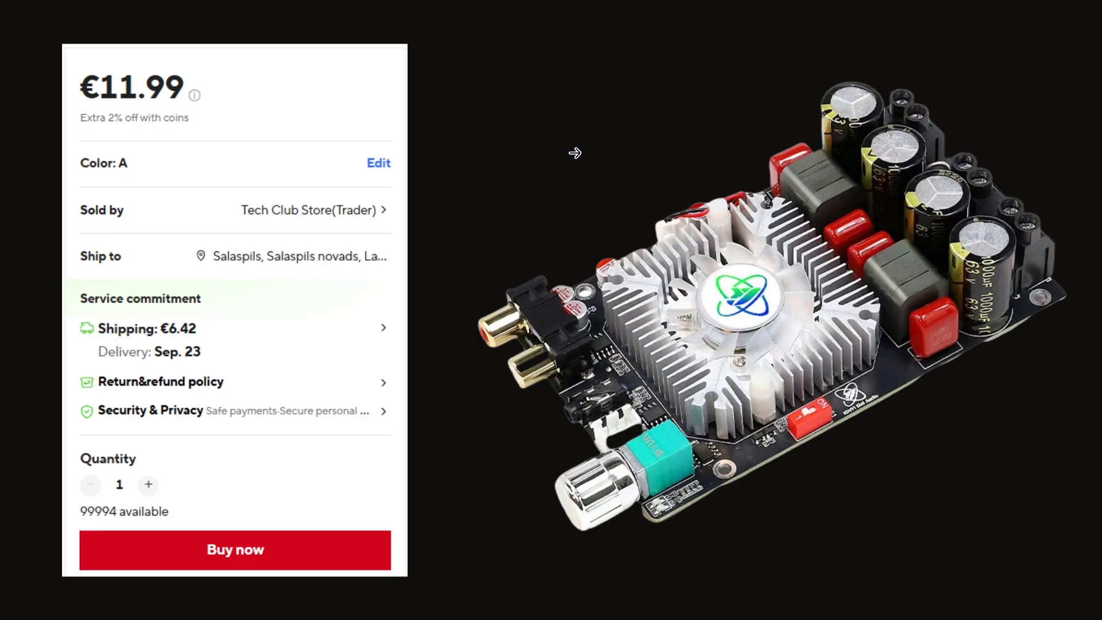